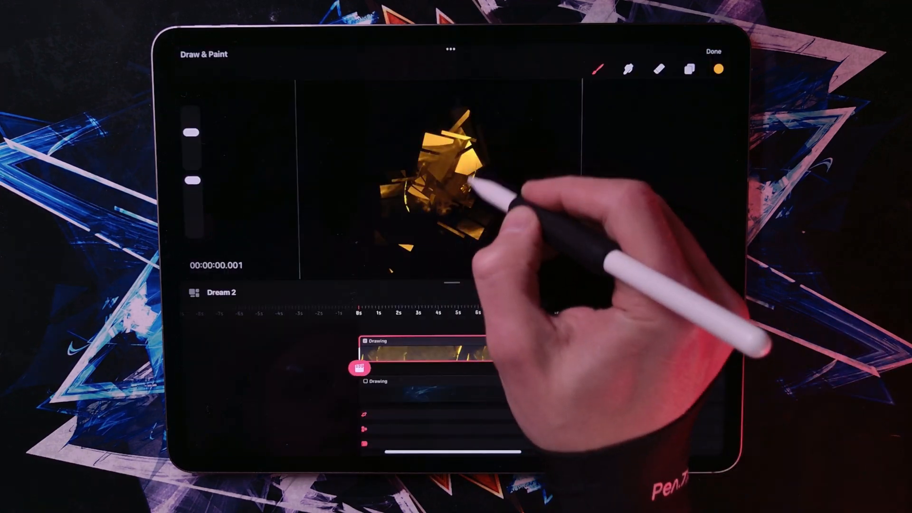
Step: Choose the Filament brush from the Fractal 8K+ set on a cleared canvas
click(599, 70)
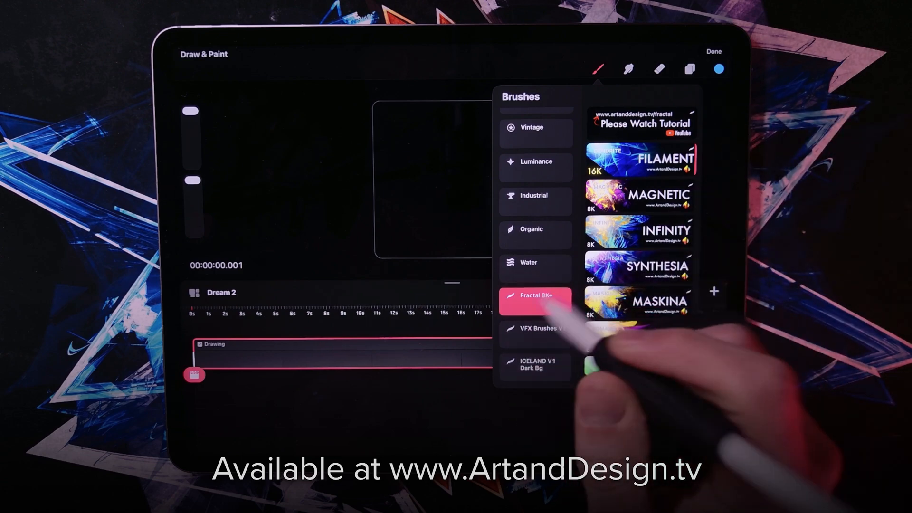
Step: Cover the canvas with blue Filament brush strokes in Flipbook view
scroll(down, 3)
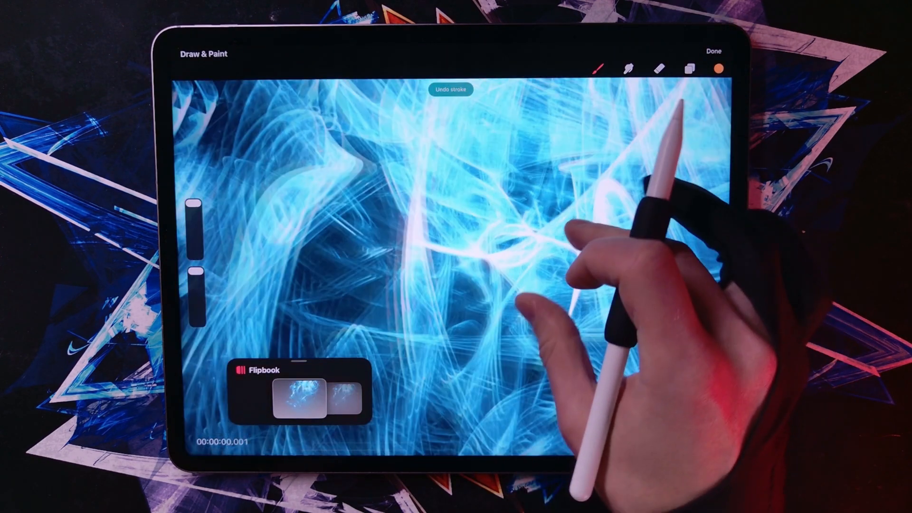
click(718, 68)
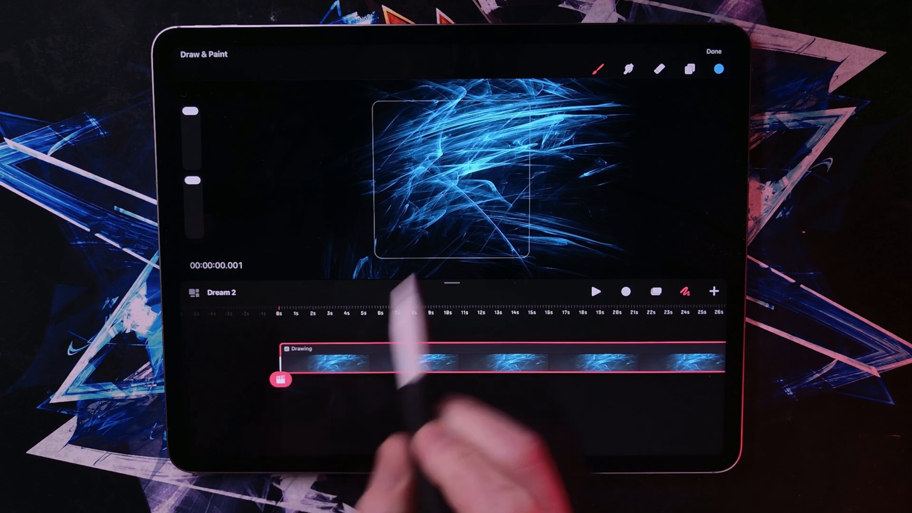
Step: Leave painting and add Move keyframes at 0s and about 10s, shrinking the drawing
click(281, 379)
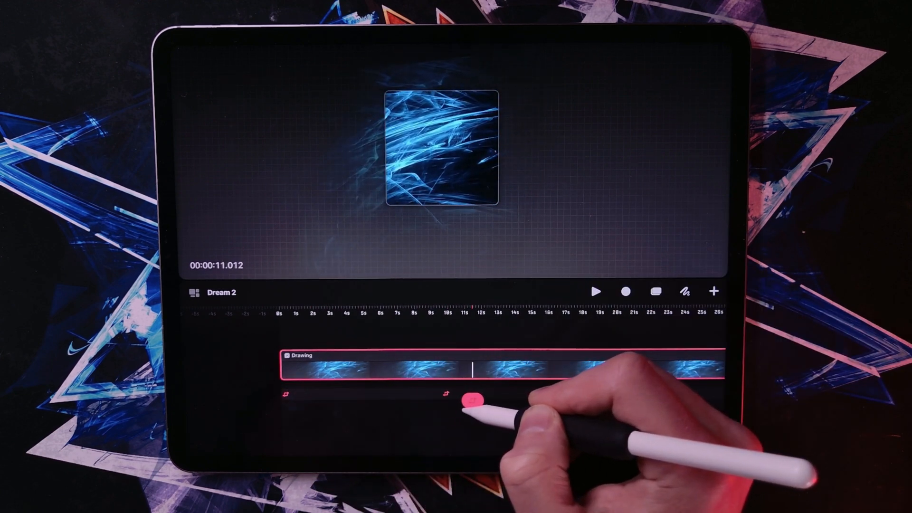
click(595, 291)
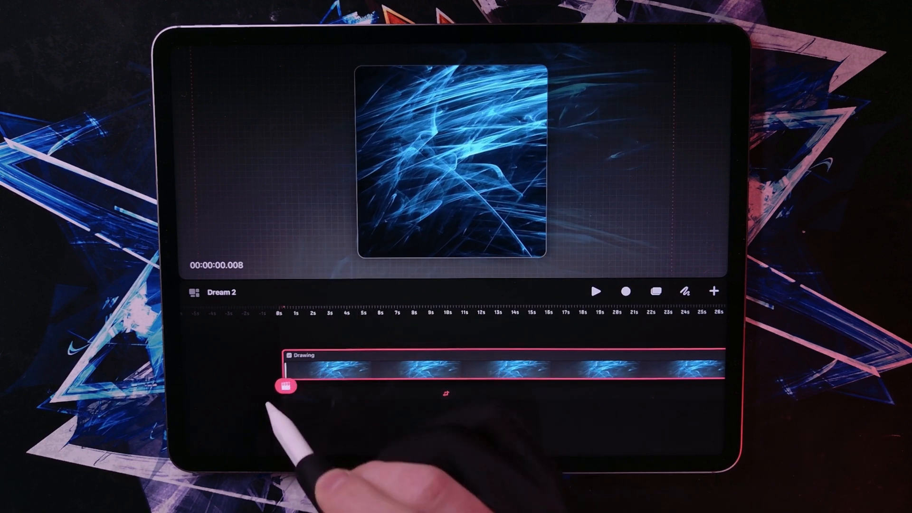
Step: Add an Action! Filter to the Drawing track with a keyframe near 9 seconds
click(286, 385)
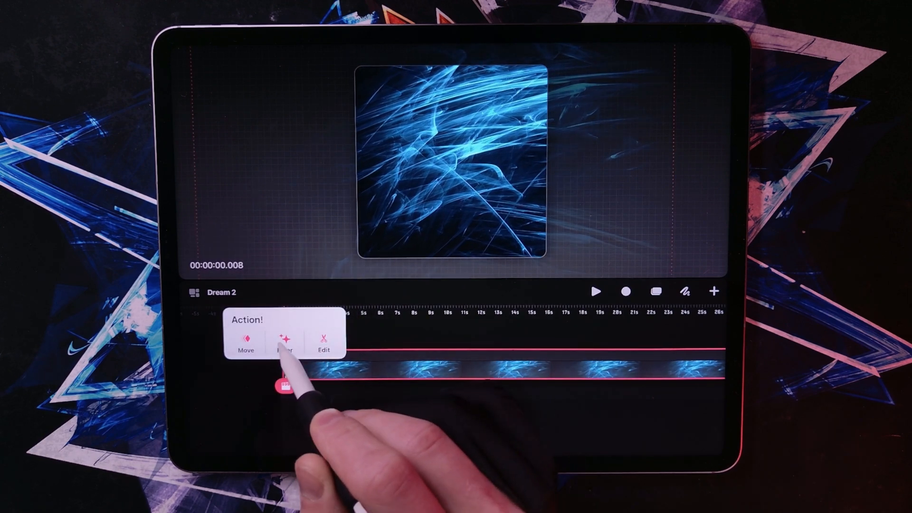
click(285, 343)
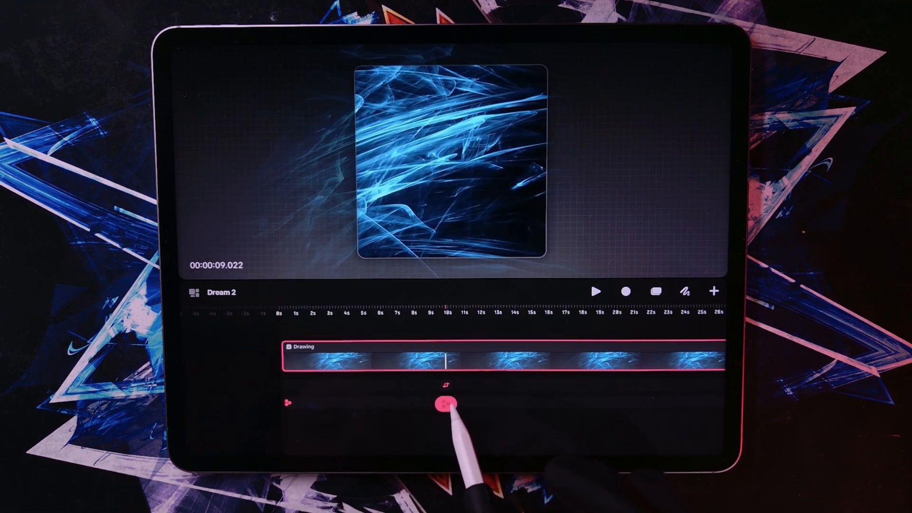
click(446, 401)
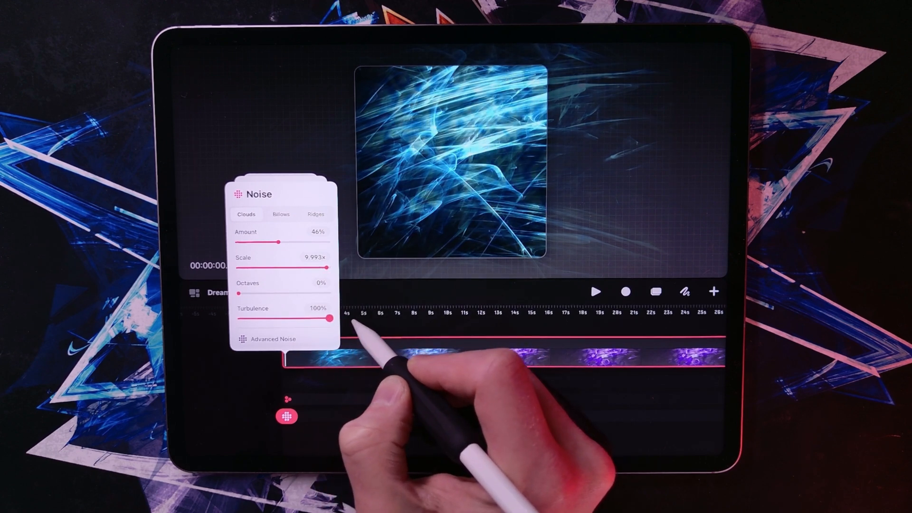
Step: Set the 9s Noise keyframe to Ridges, Amount 15%, adjusting Offset and Travel
drag(282, 239, 273, 239)
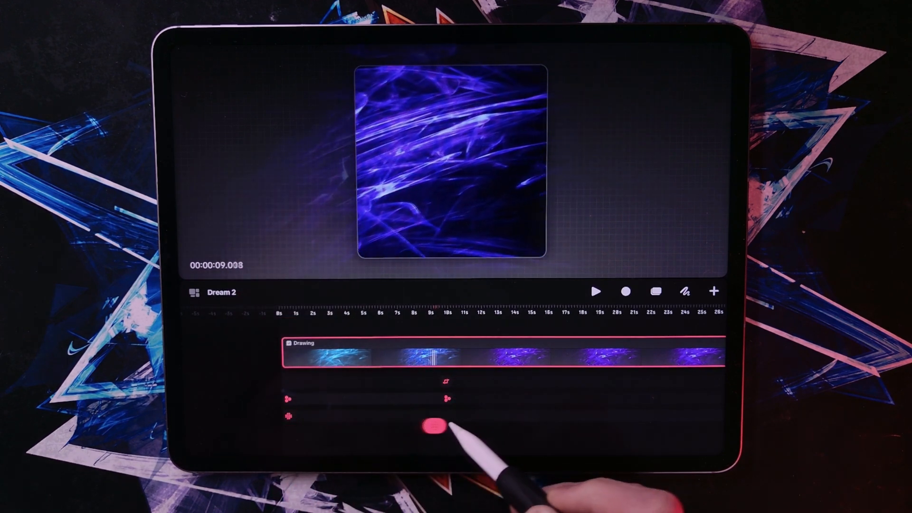
click(445, 425)
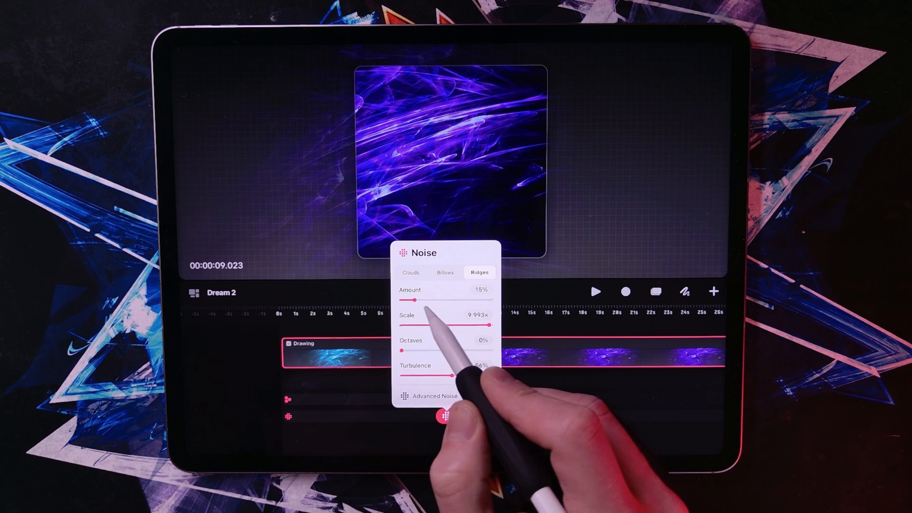
scroll(down, 3)
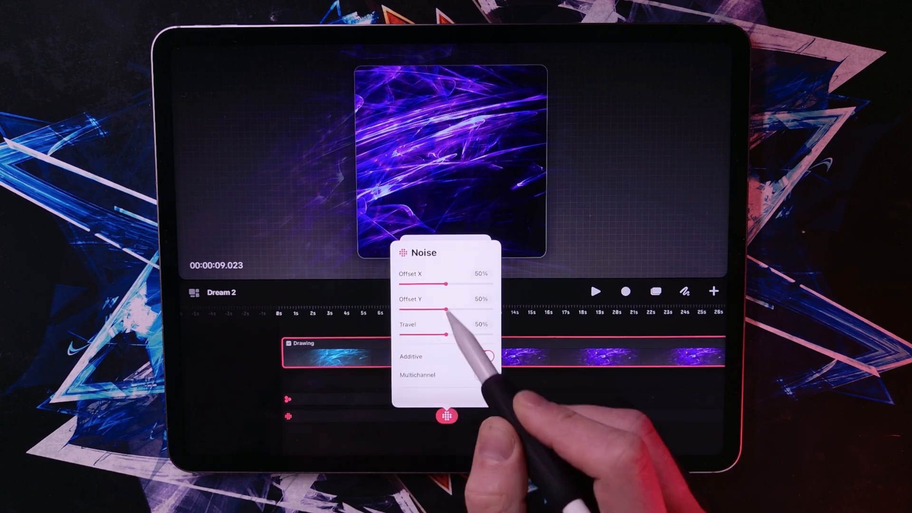
click(484, 356)
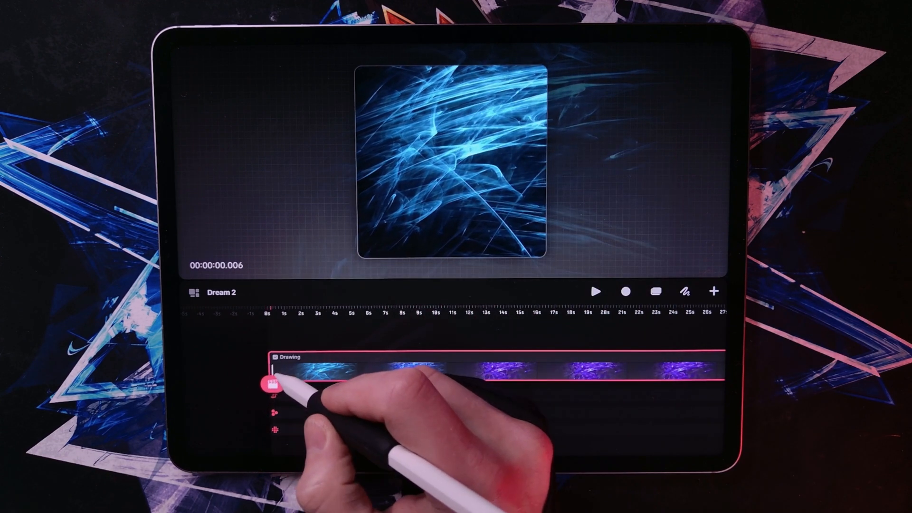
Step: Add a Motion Warp to the drawing with a keyframe near 9 seconds
click(272, 386)
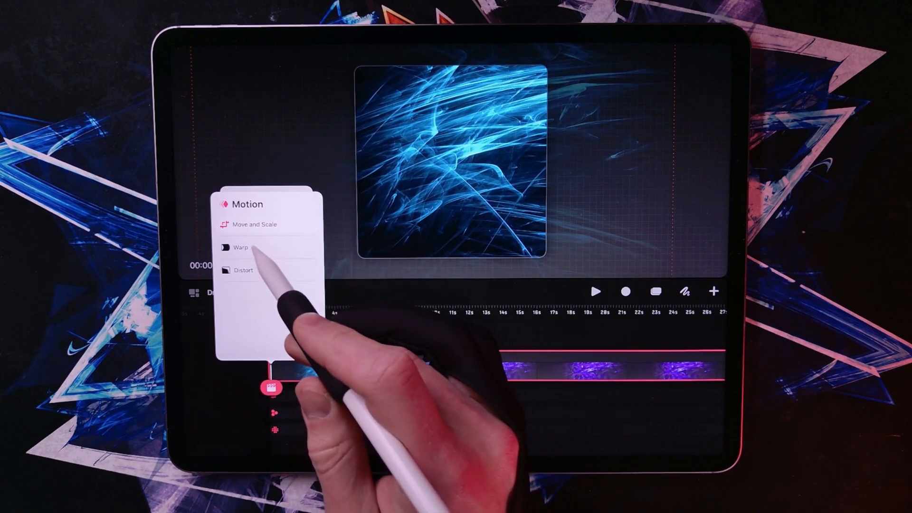
click(241, 247)
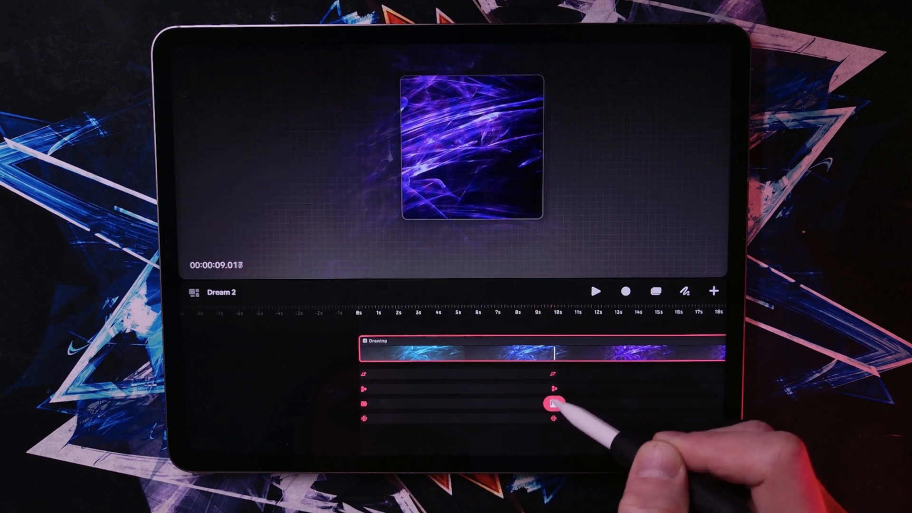
click(551, 404)
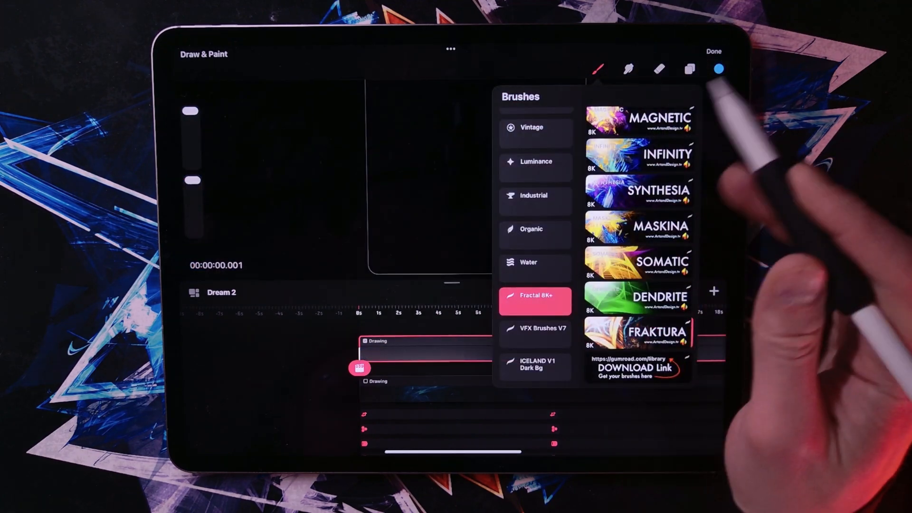
Step: Pick a new paint colour for the new Drawing track with Fractal 8K+ brushes
click(534, 334)
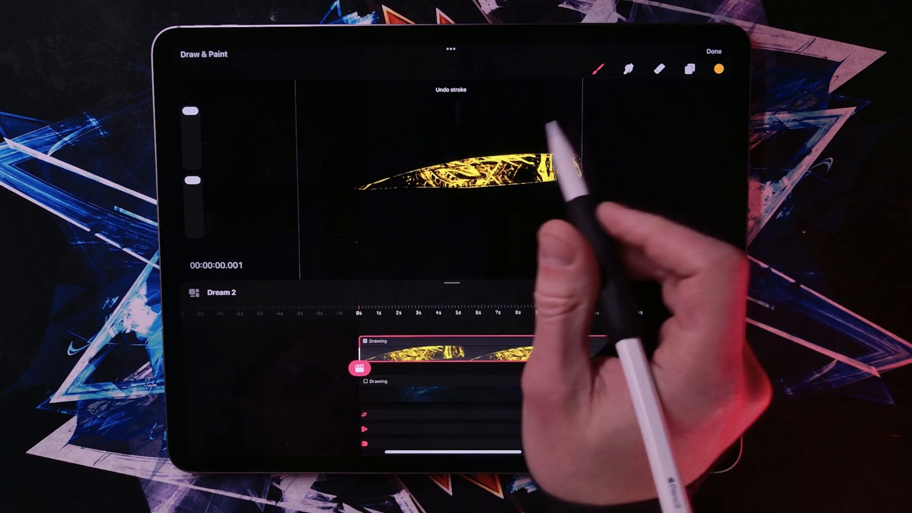
Step: Finish the gold stroke with a Move keyframe and play the animation full screen
click(713, 52)
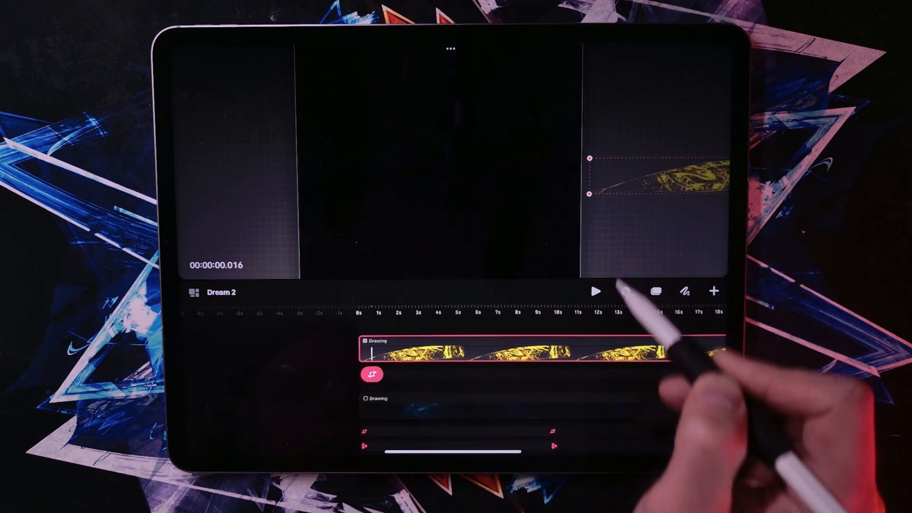
click(594, 292)
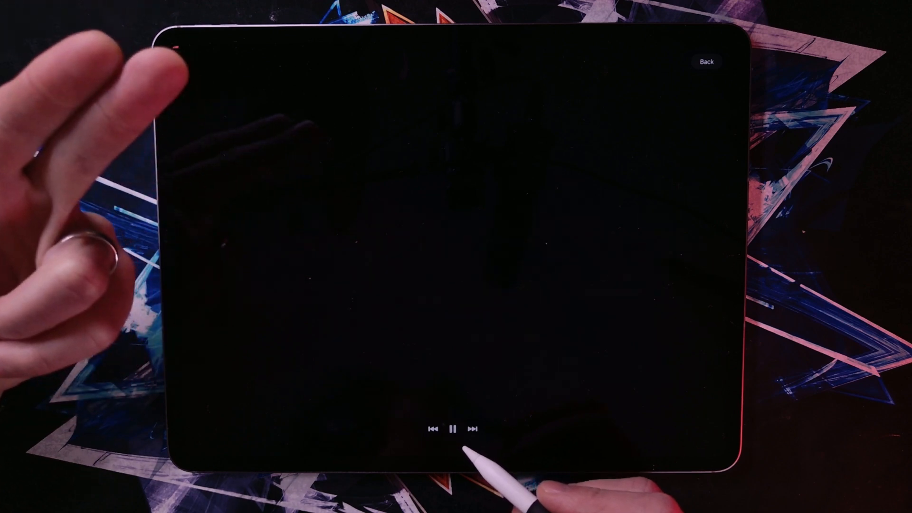